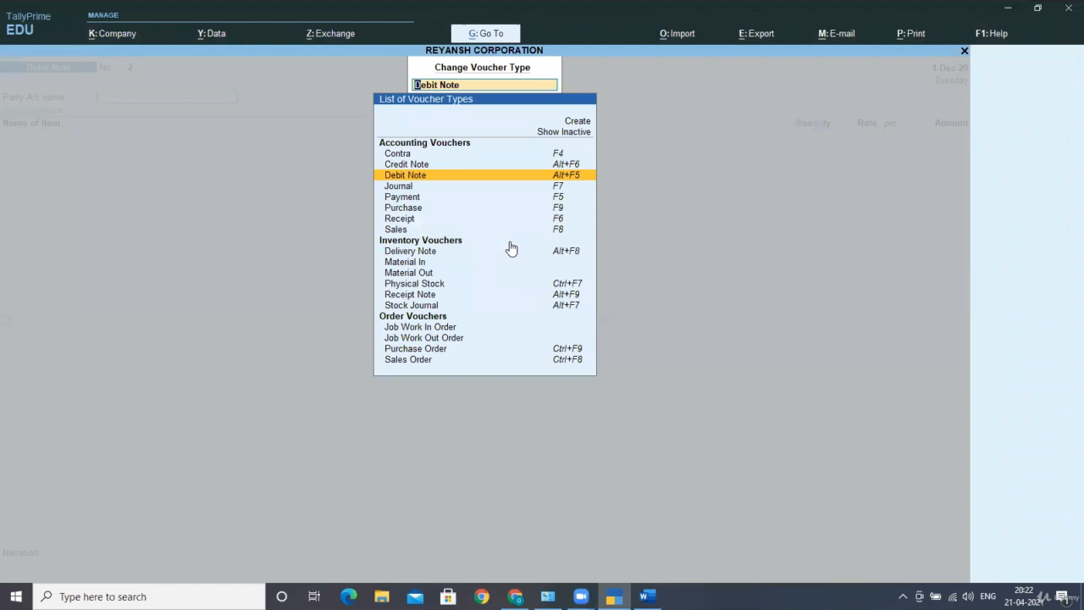
# - Start debit note No. 2 with VERONICA PVT. LTD. as party account
pyautogui.click(405, 174)
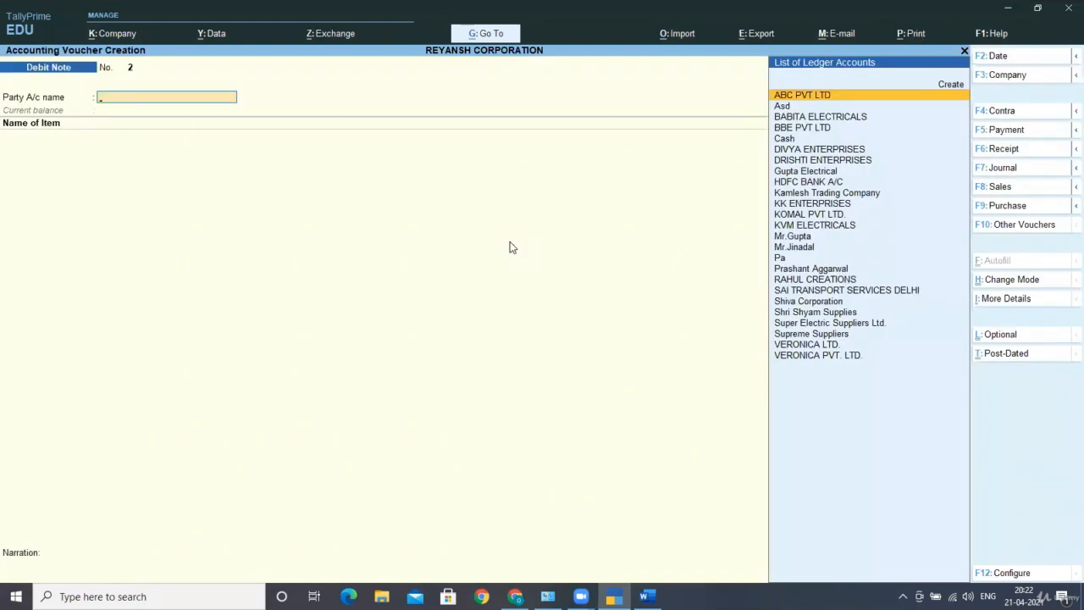
pyautogui.write('Ver')
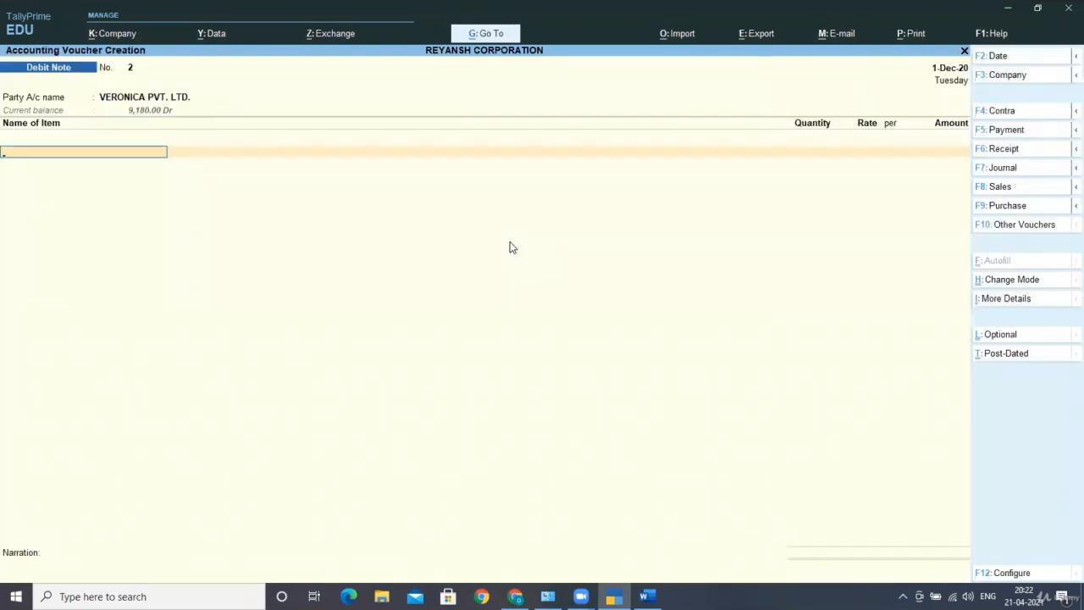
# - Add ASIAN PAINTS as the returned item line of the debit note
pyautogui.click(85, 151)
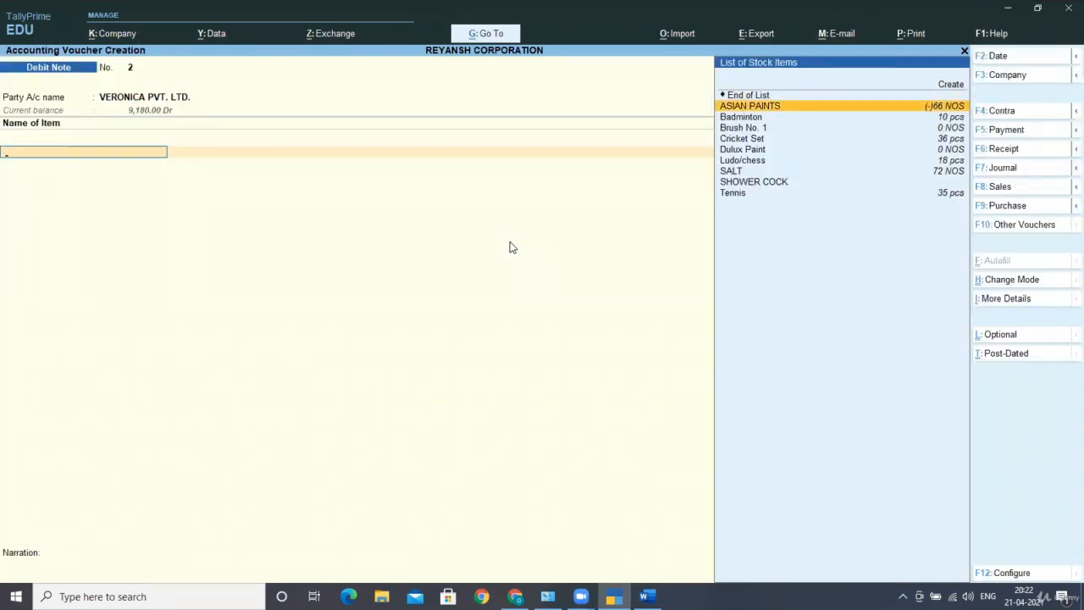
pyautogui.click(748, 105)
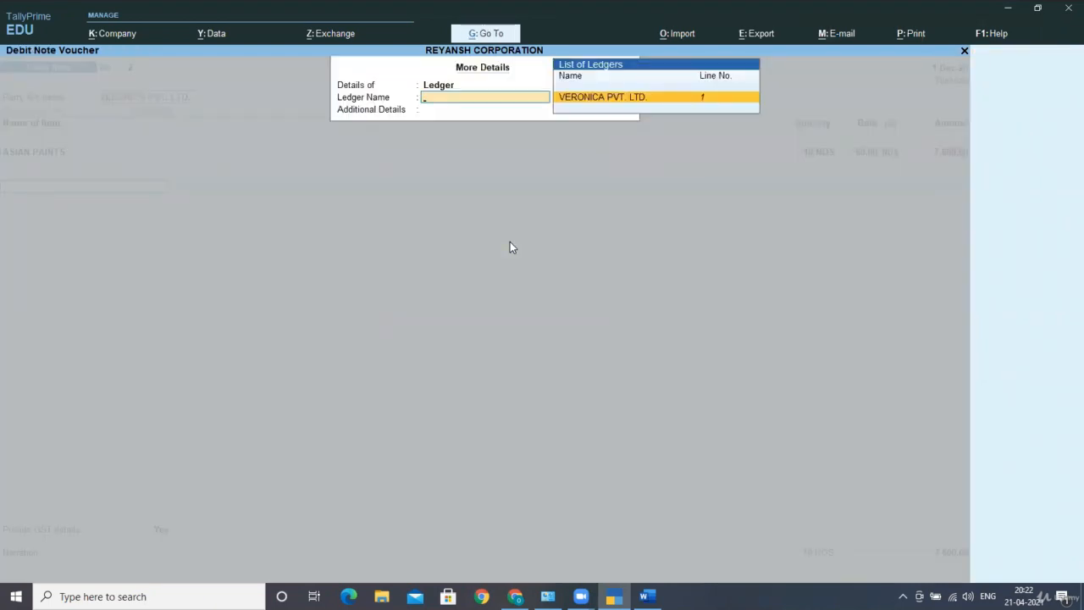
# - Complete party details for VERONICA PVT. LTD., leaving ASIAN PAINTS 10 NOS at 760.00 totalling 7,600.00
pyautogui.click(603, 95)
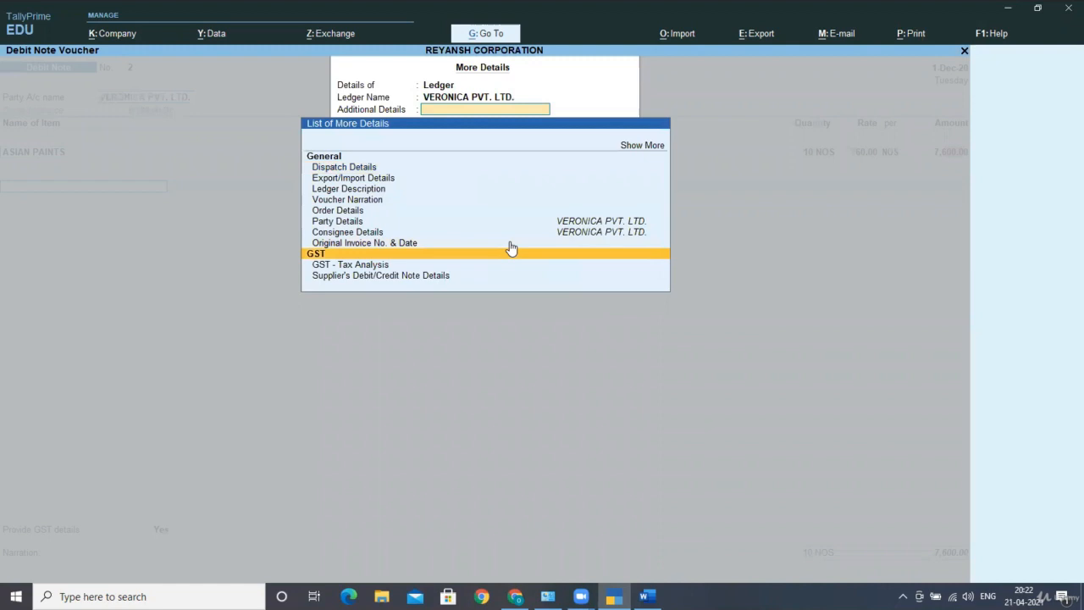
pyautogui.click(349, 264)
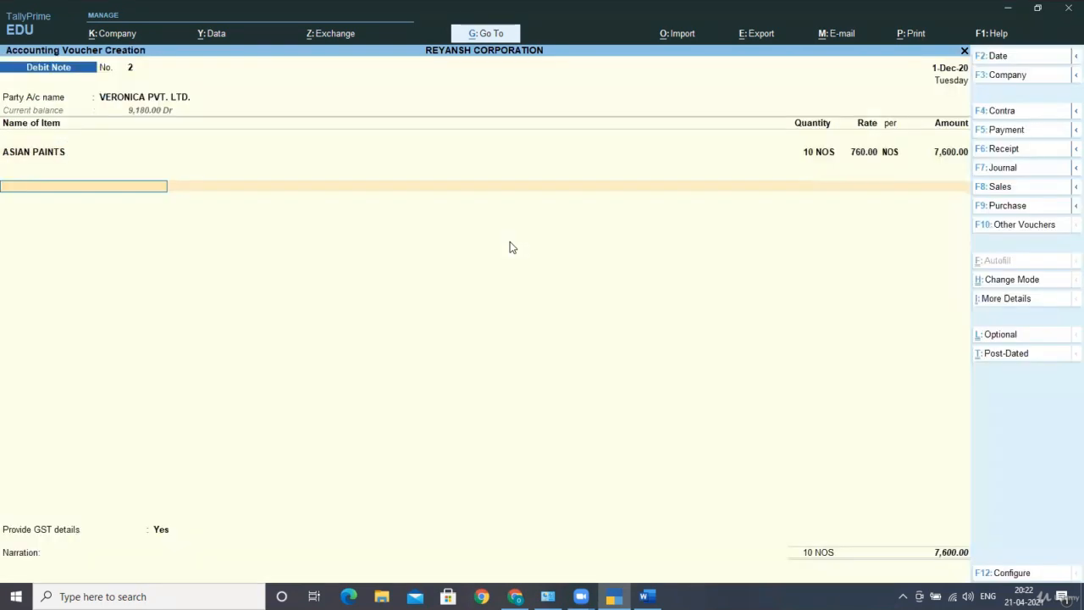
# - Add IGST A/C of 1,824.00, adjust against reference and save debit note 2 (total 9,424)
pyautogui.write('Igs')
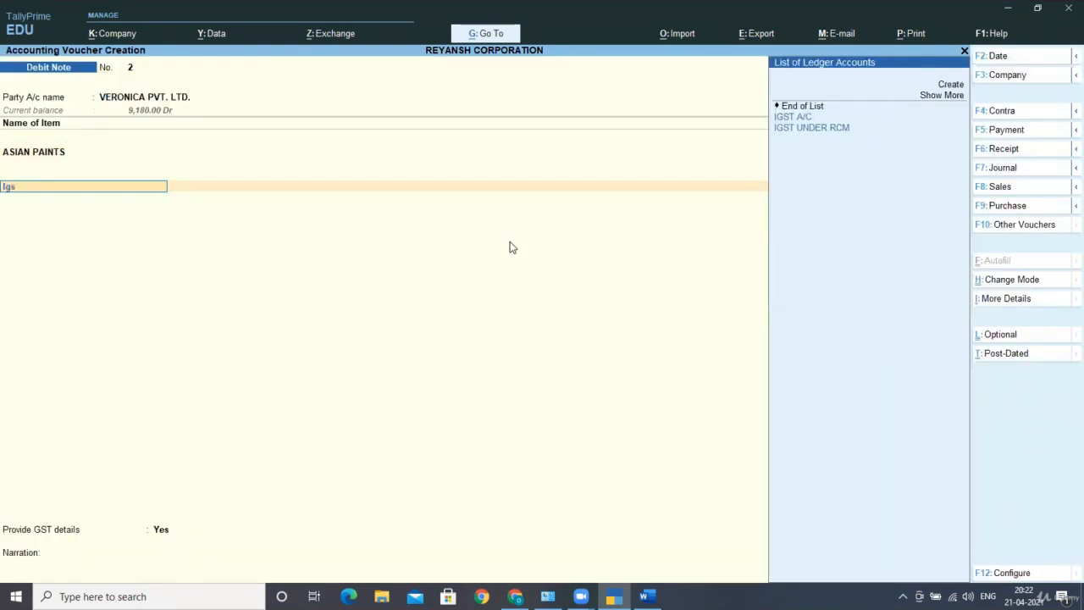
pyautogui.click(793, 115)
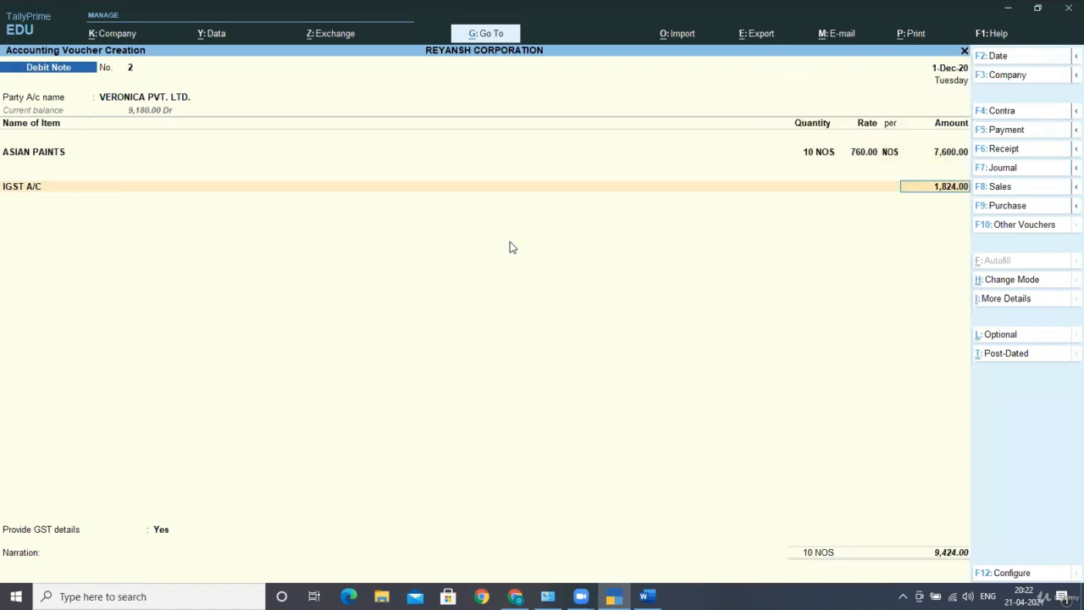
pyautogui.click(166, 528)
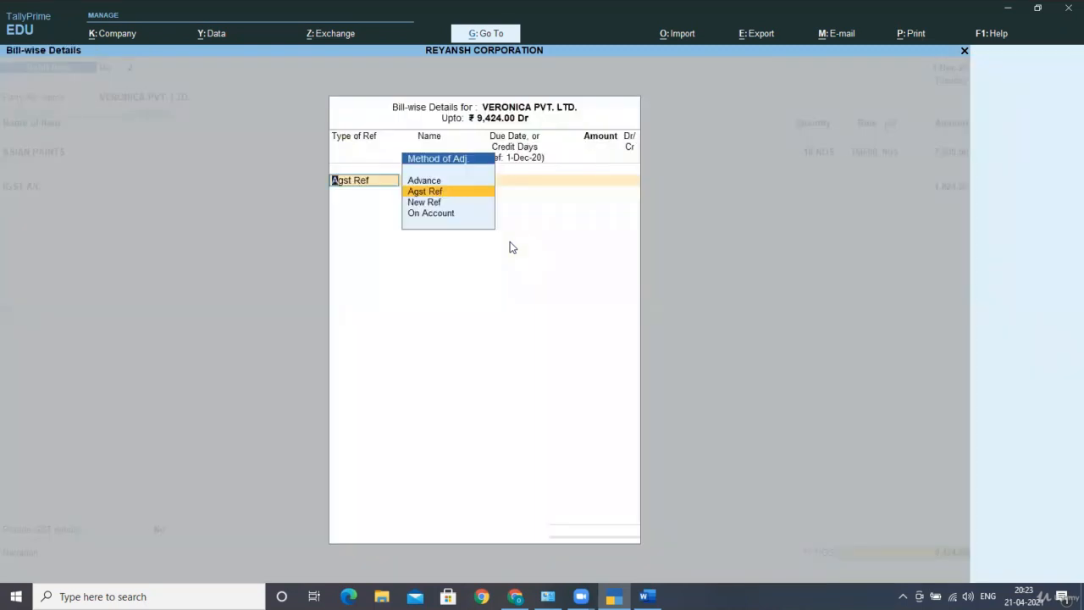
pyautogui.click(425, 189)
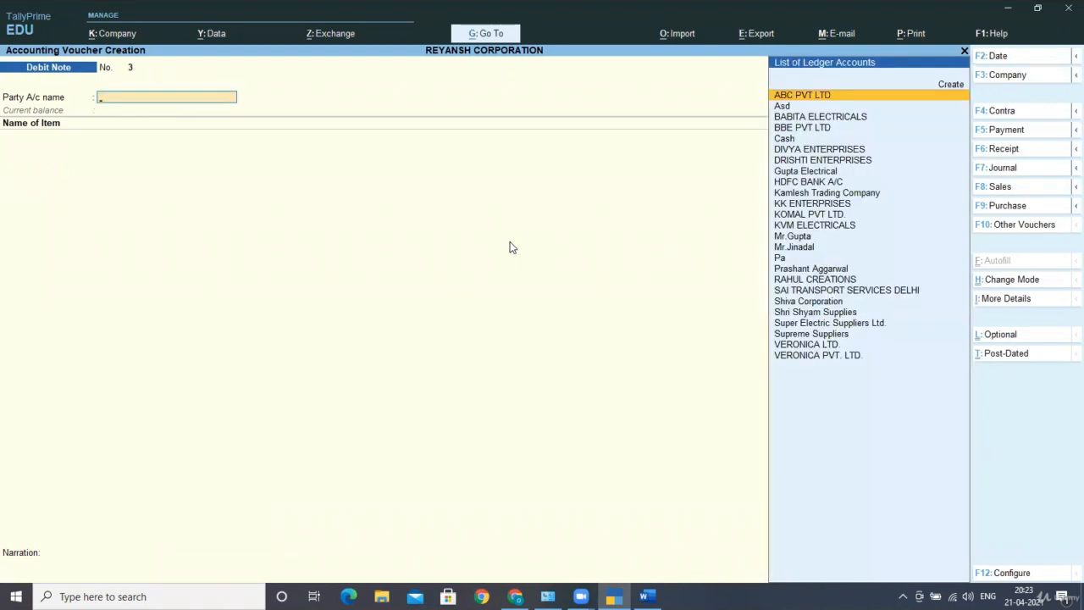
# - Open the GSTR-2 report from GST Reports for 1-Apr-20 to 31-Mar-21
pyautogui.press('Escape')
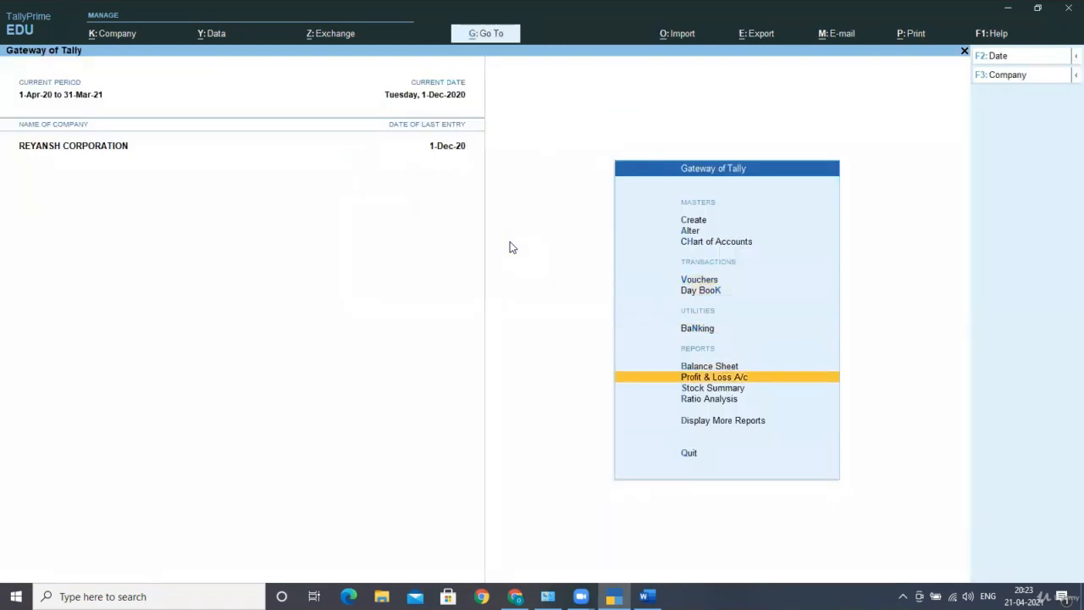
pyautogui.click(722, 420)
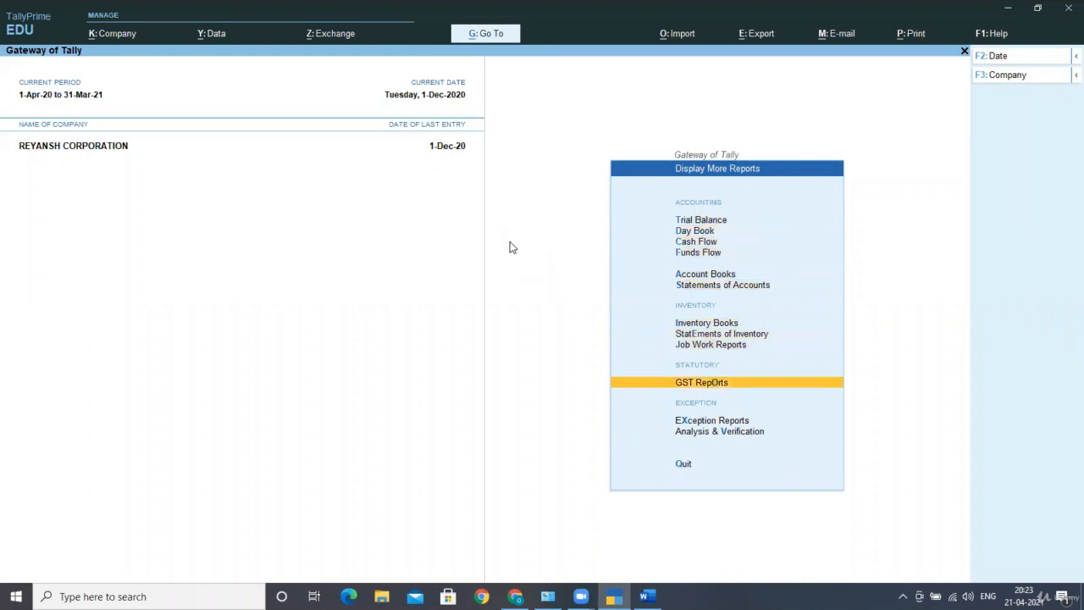
pyautogui.click(701, 383)
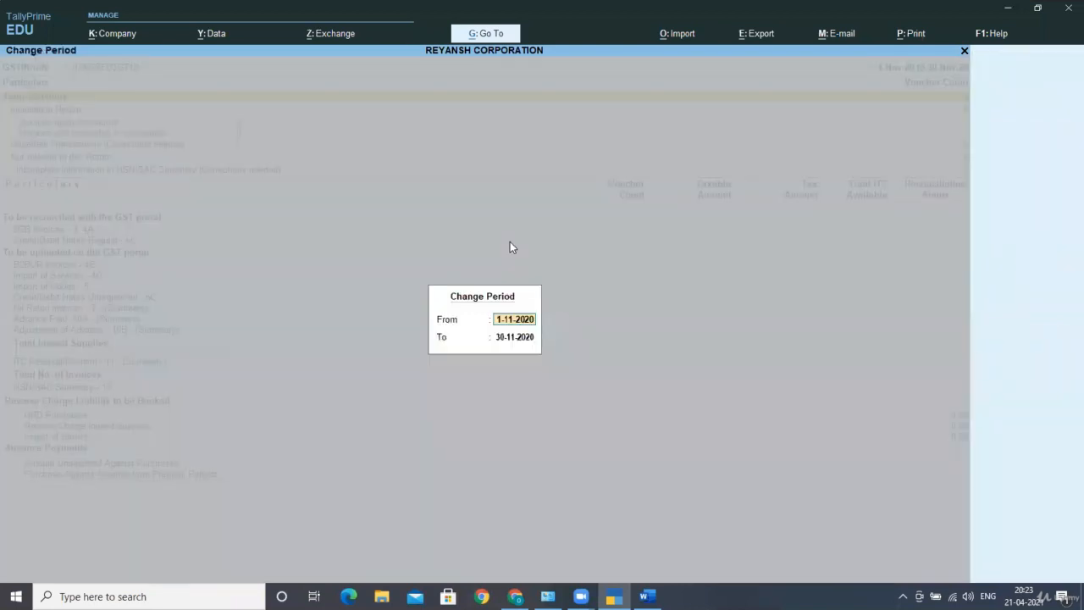
pyautogui.write('1-4')
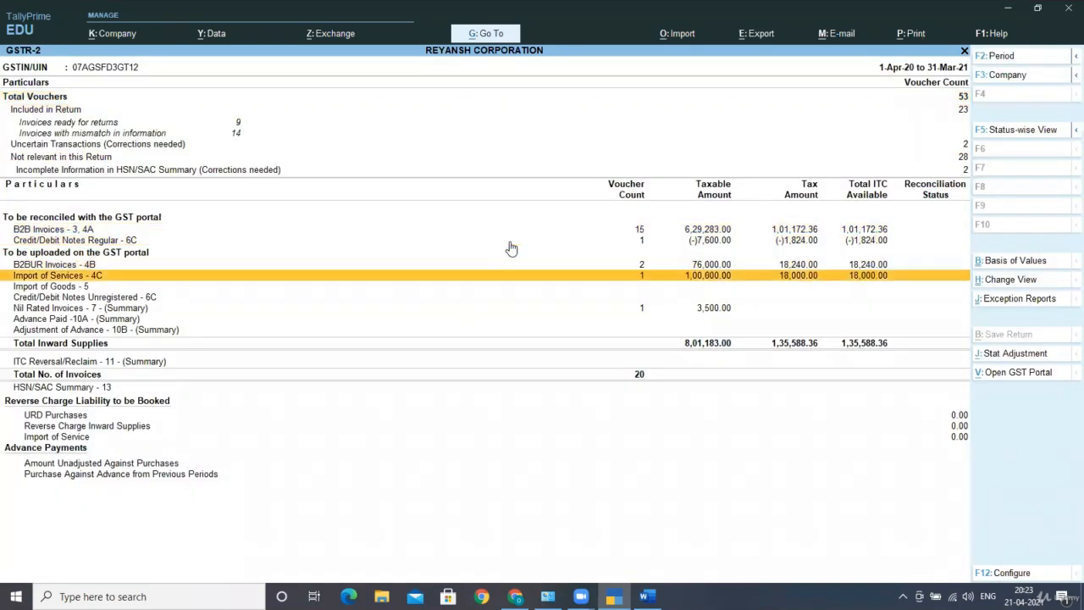
# - Open the Credit/Debit Notes Regular - 6C register showing VERONICA PVT. LTD. (-)7,600.00 taxable, (-)1,824.00 IGST
pyautogui.press('Down')
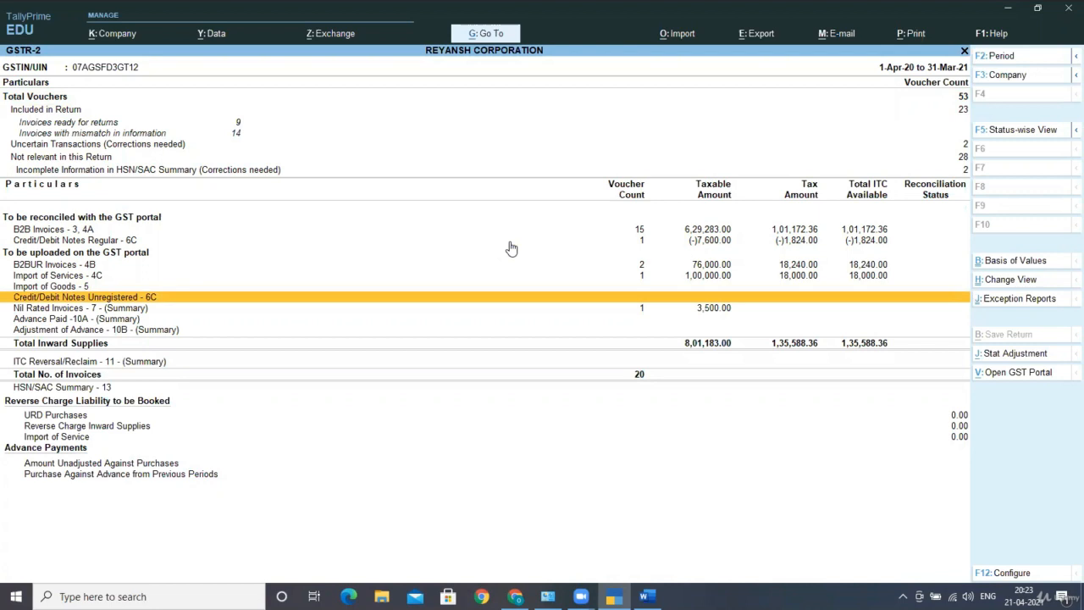
pyautogui.press('up')
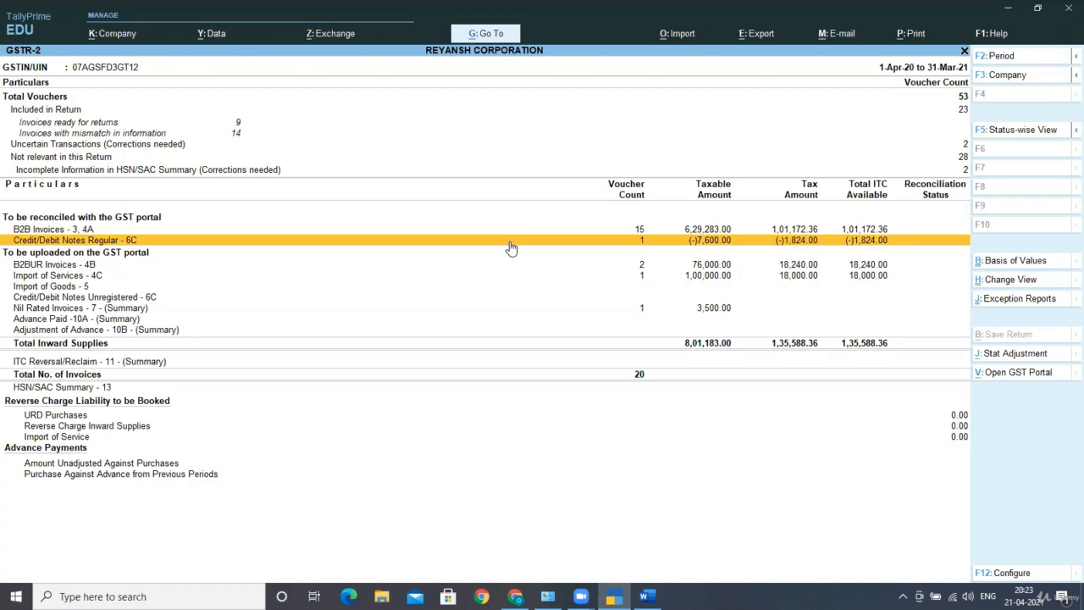
pyautogui.moveTo(695, 251)
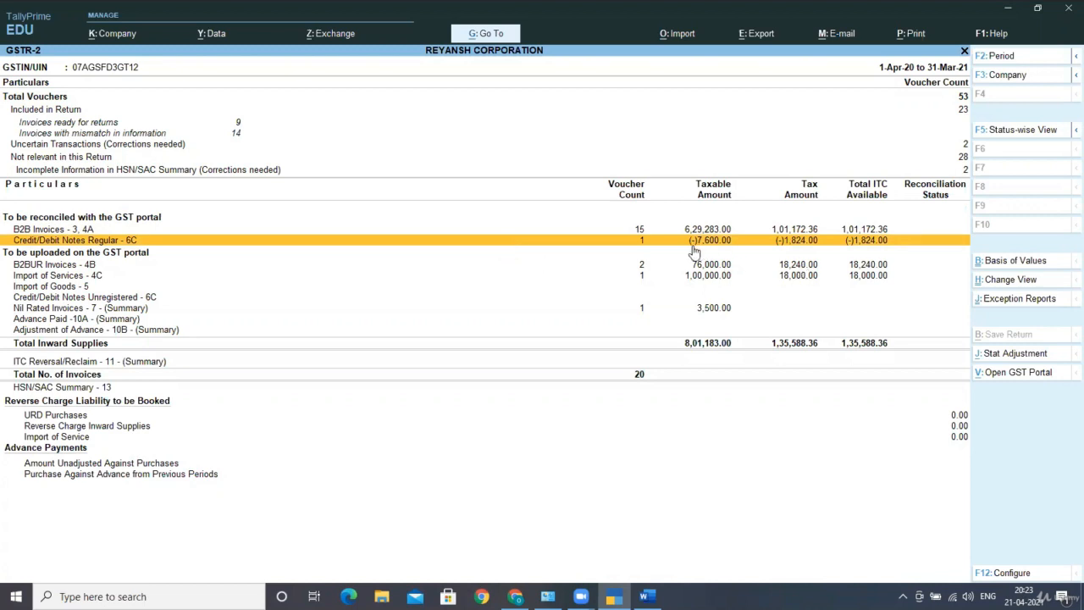
pyautogui.moveTo(781, 250)
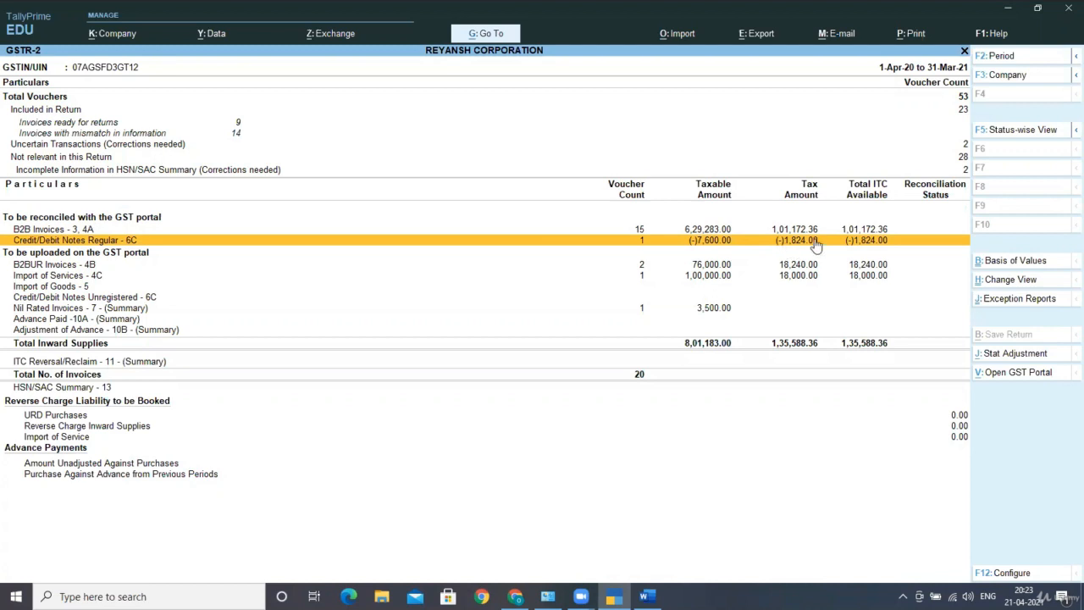
pyautogui.moveTo(816, 327)
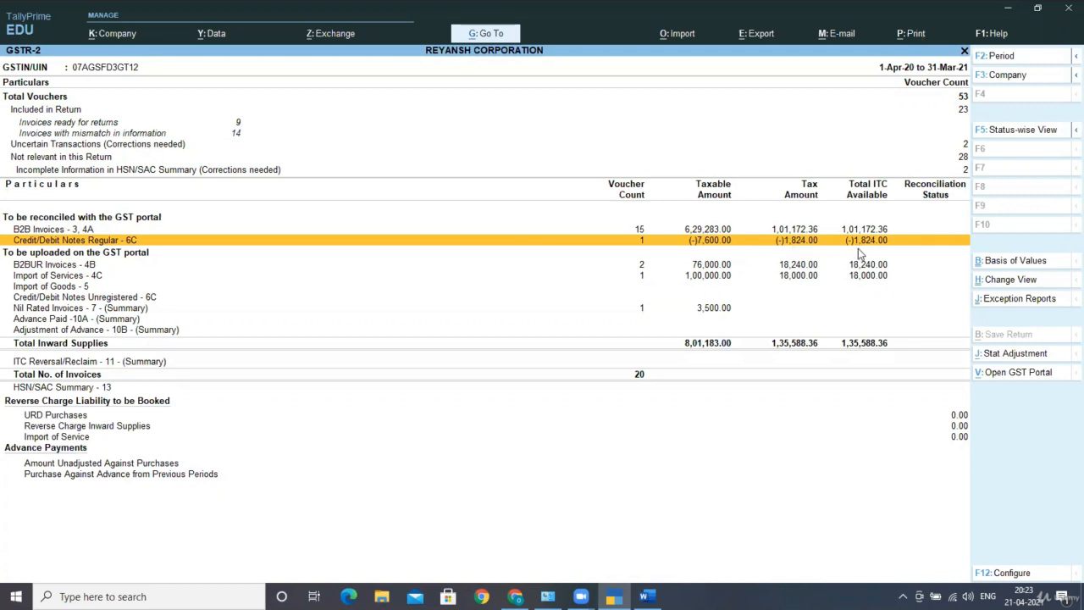
pyautogui.moveTo(839, 257)
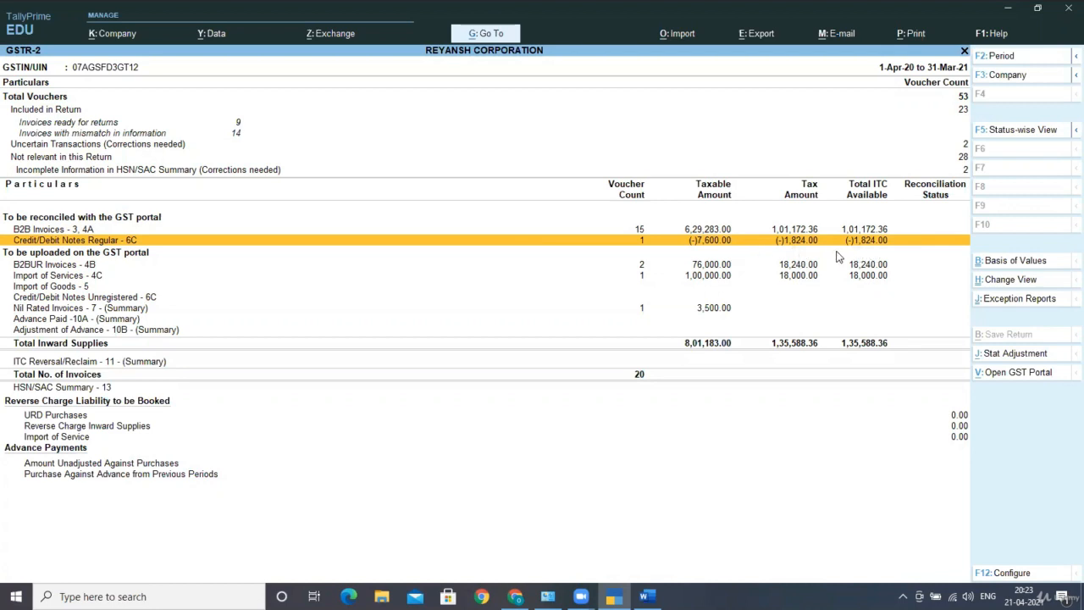
pyautogui.moveTo(845, 257)
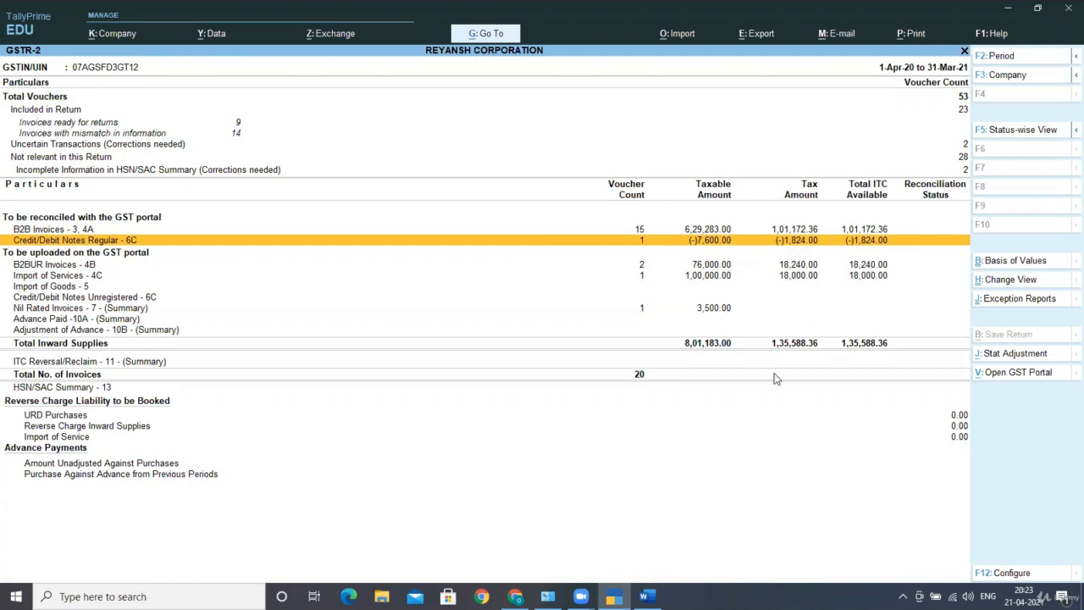
pyautogui.moveTo(715, 388)
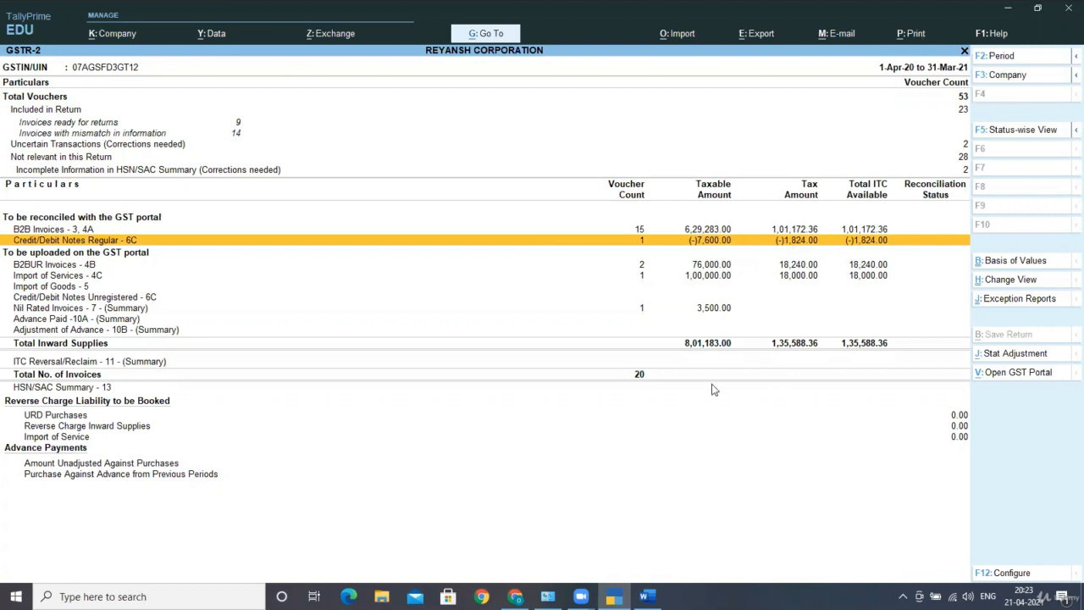
pyautogui.moveTo(755, 406)
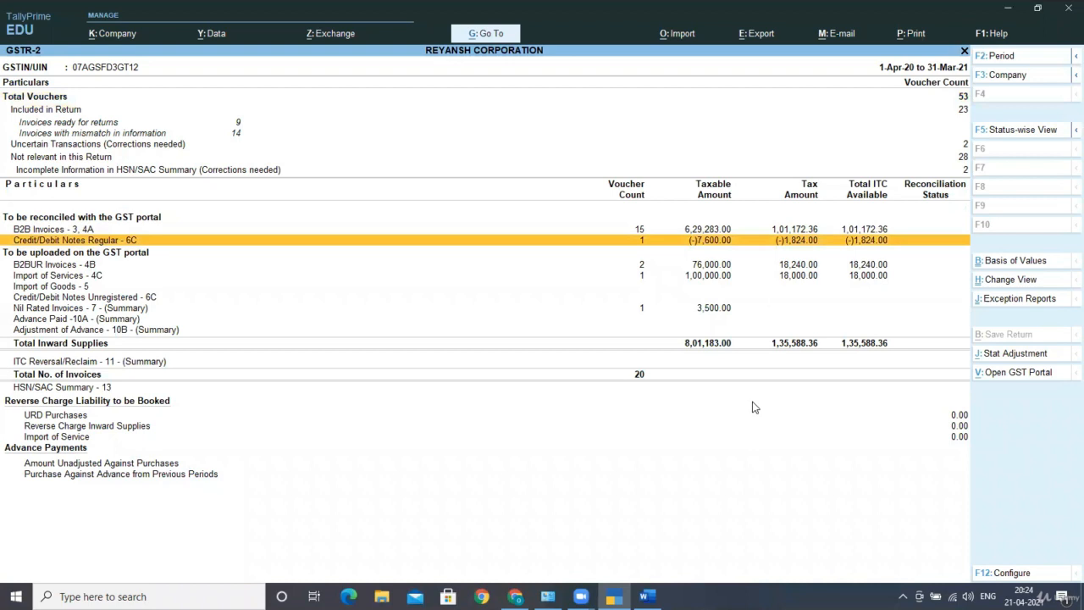
pyautogui.moveTo(789, 403)
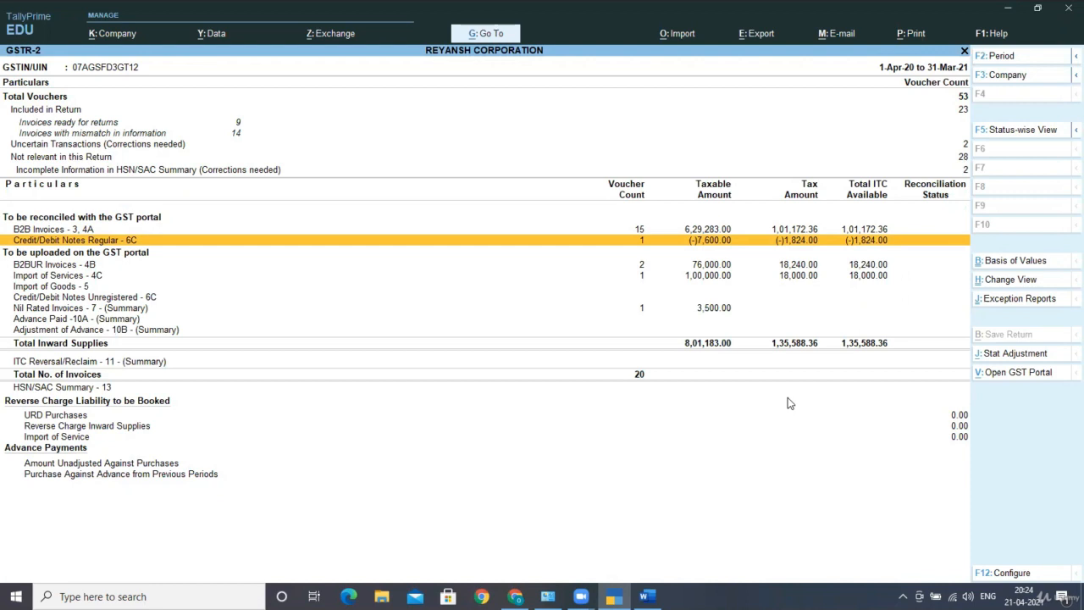
pyautogui.doubleClick(75, 240)
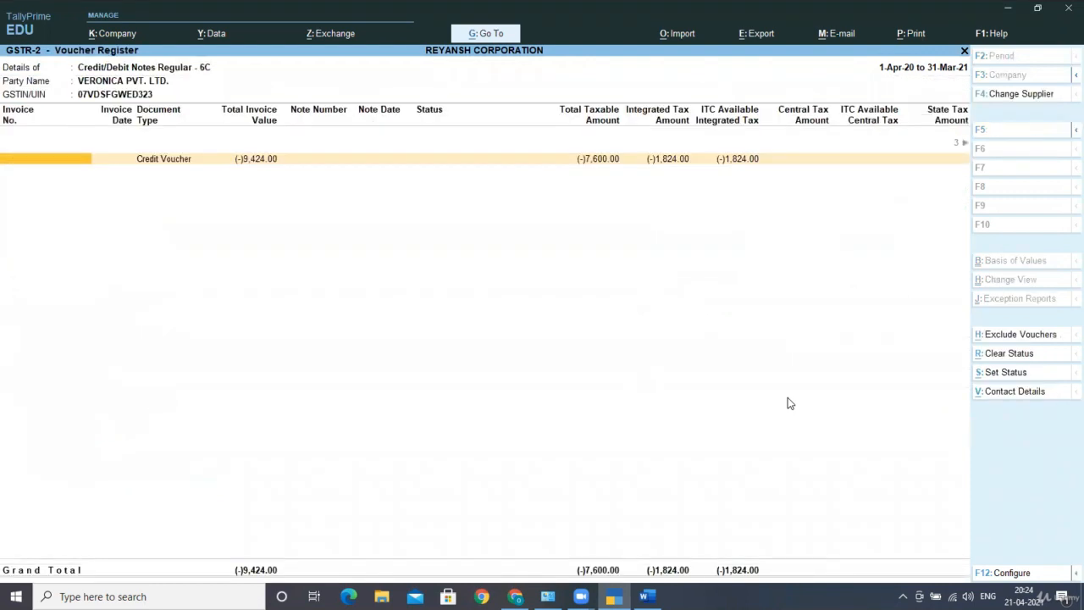